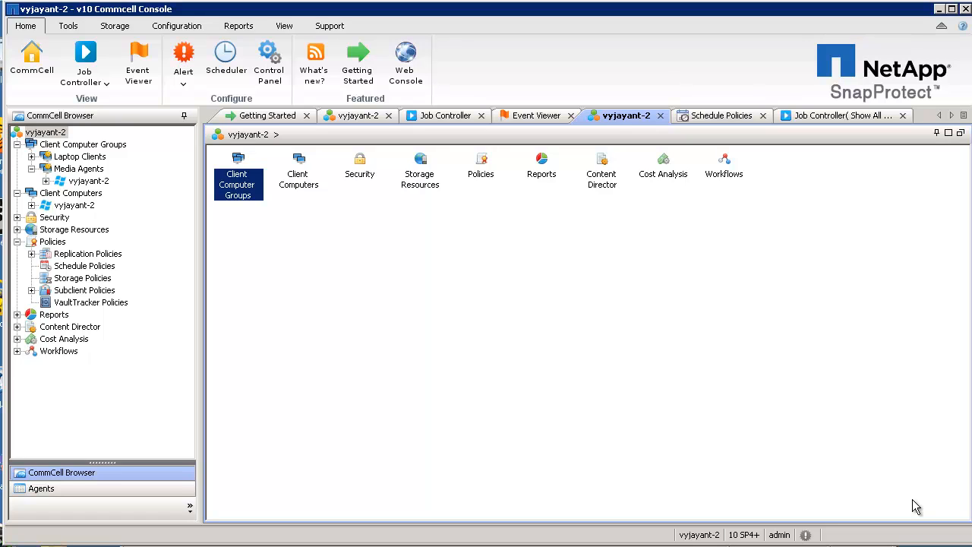
mouse_move(422, 339)
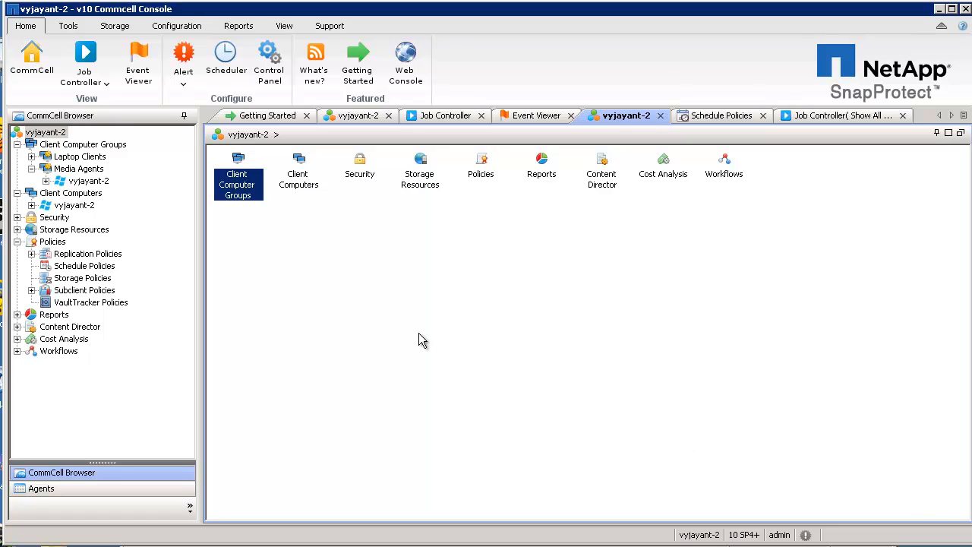
mouse_move(53, 148)
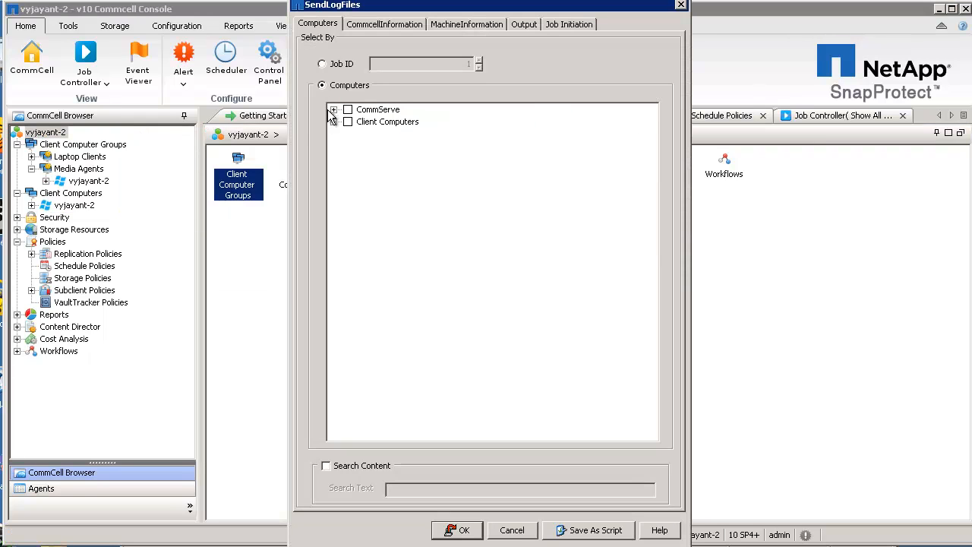
Step: Show the CommCell Information tab, where the CommServe and SRM database options are all unchecked
click(385, 23)
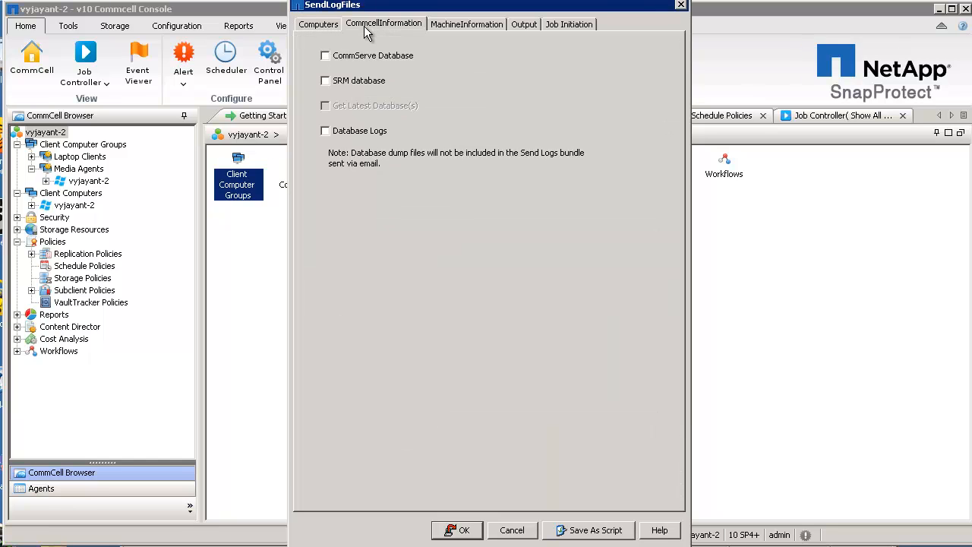
mouse_move(365, 43)
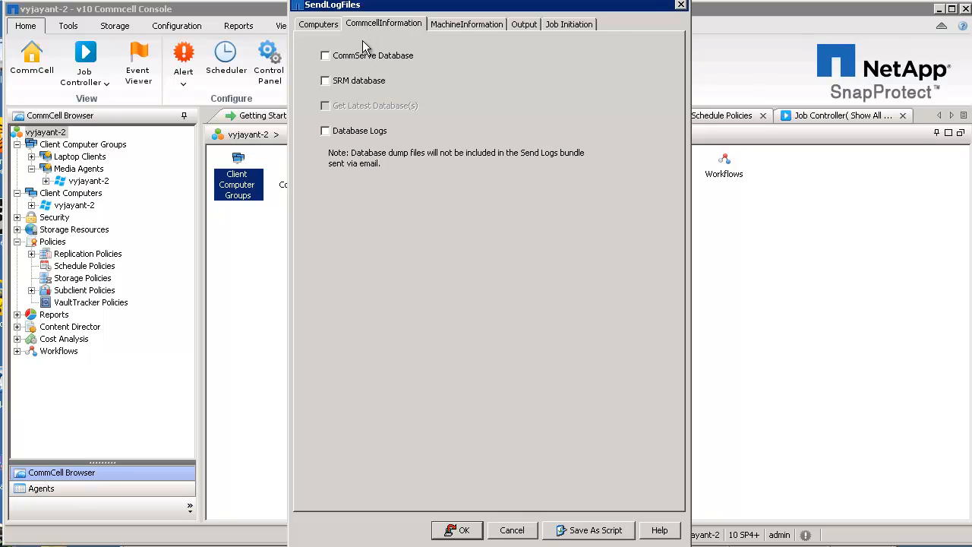
mouse_move(361, 146)
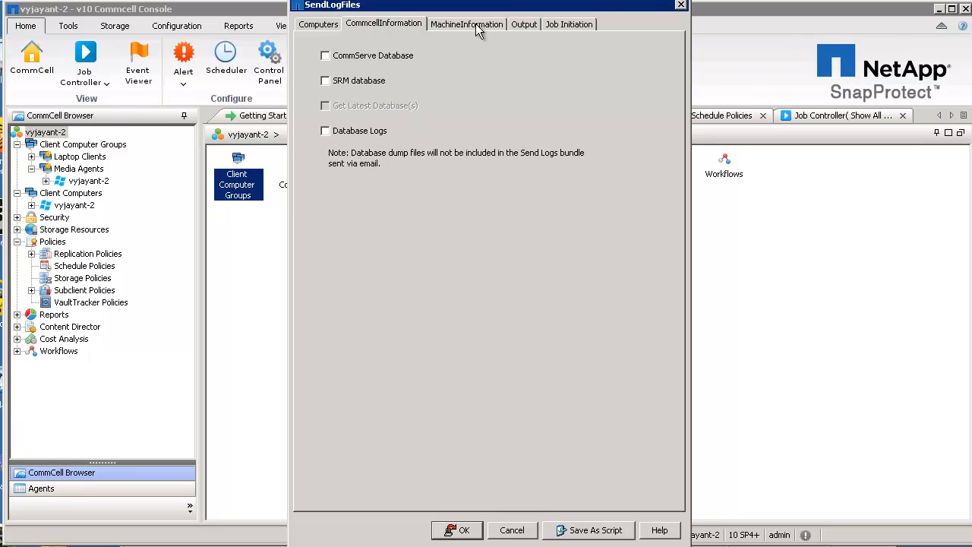
Step: Review the checked Machine Information items, then view the Output tab with FTP upload enabled
click(468, 23)
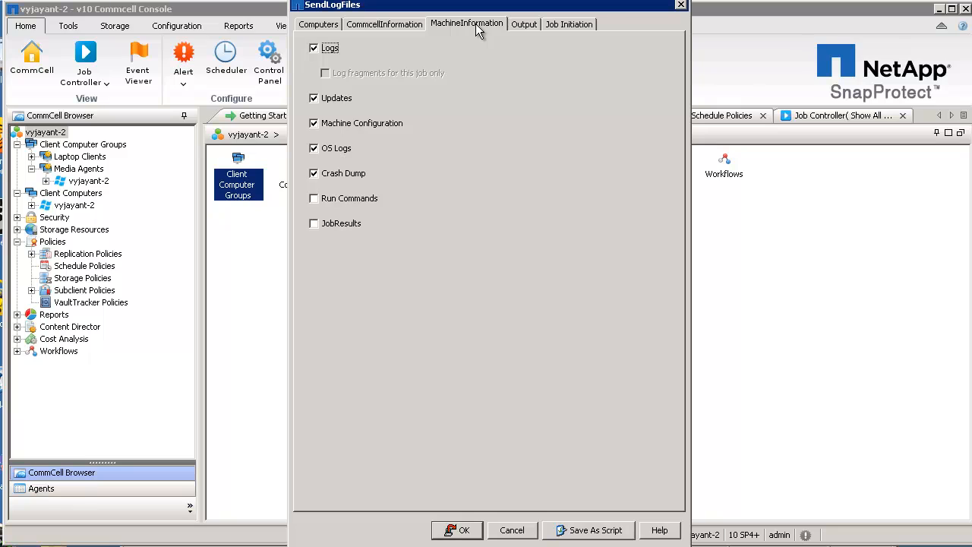
mouse_move(405, 127)
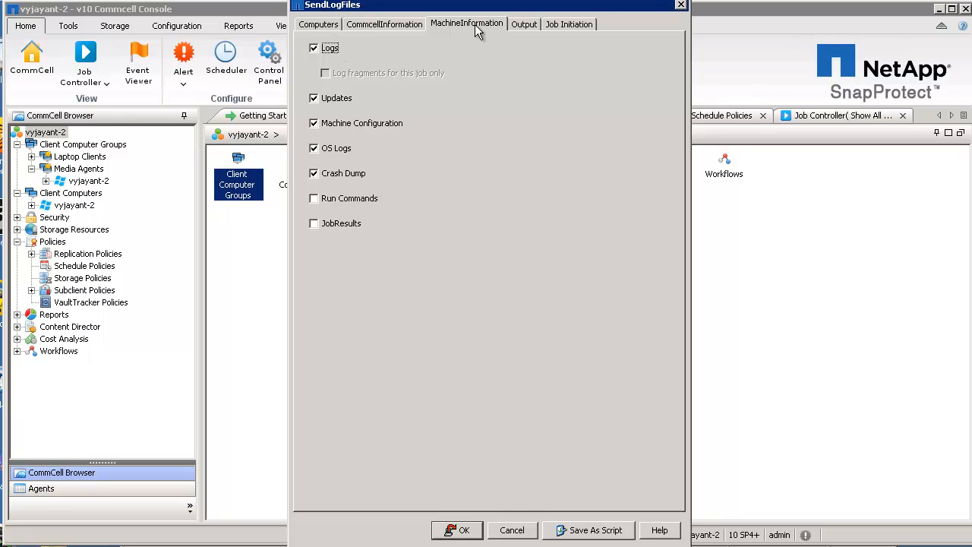
click(520, 24)
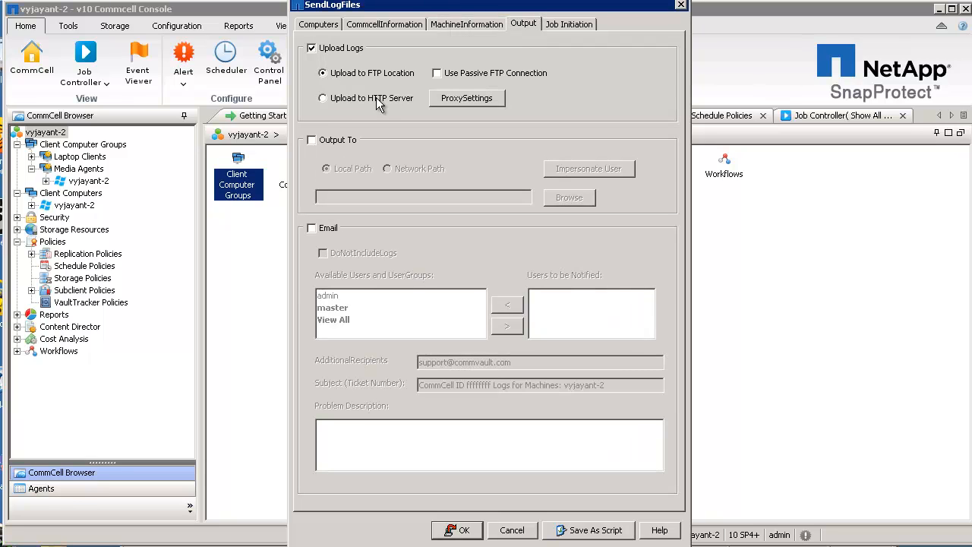
Step: Replace FTP upload with output to local path C:\Reports and check the Job Initiation options
click(312, 48)
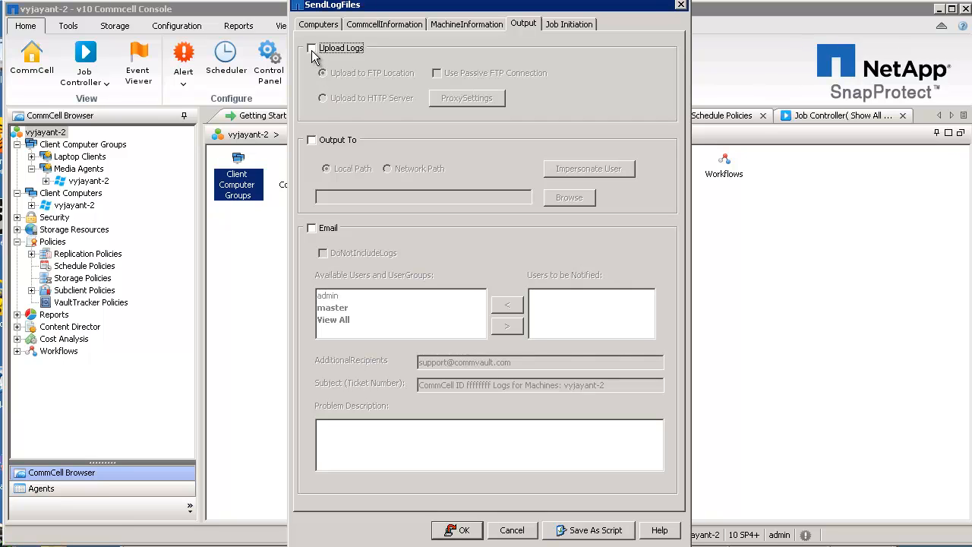
click(311, 140)
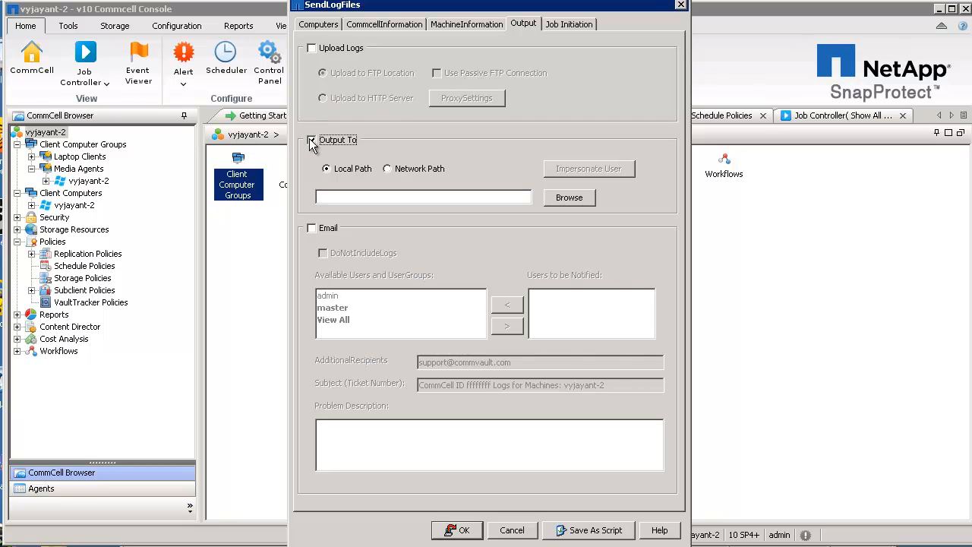
click(311, 140)
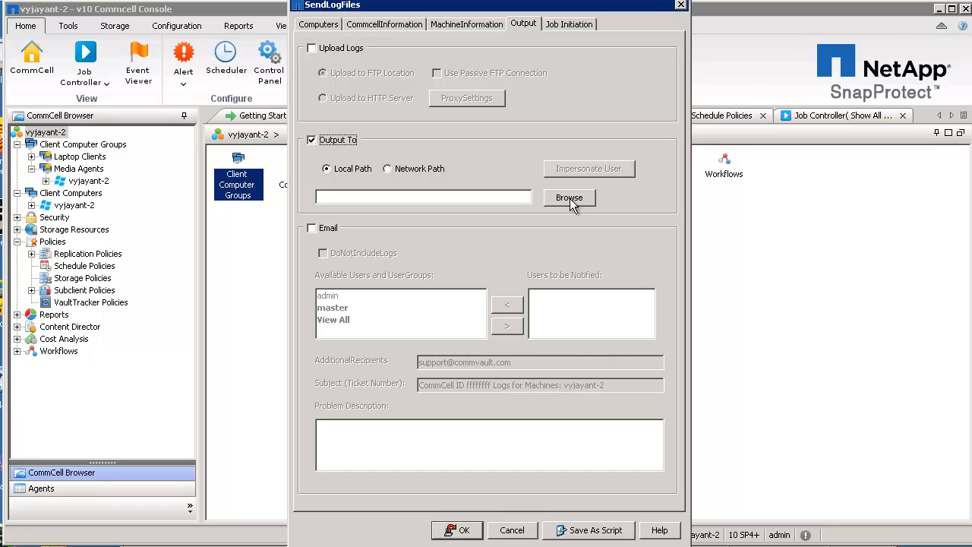
click(569, 197)
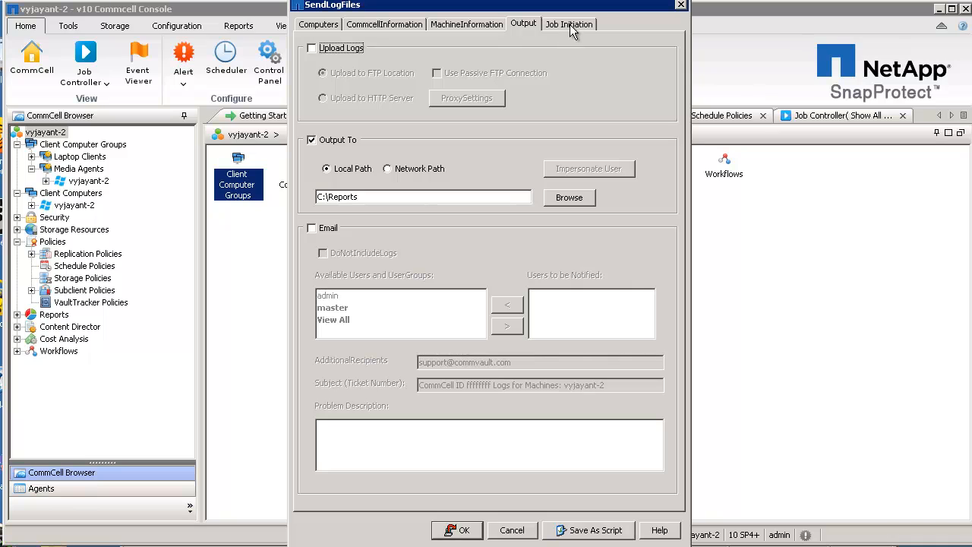
click(574, 24)
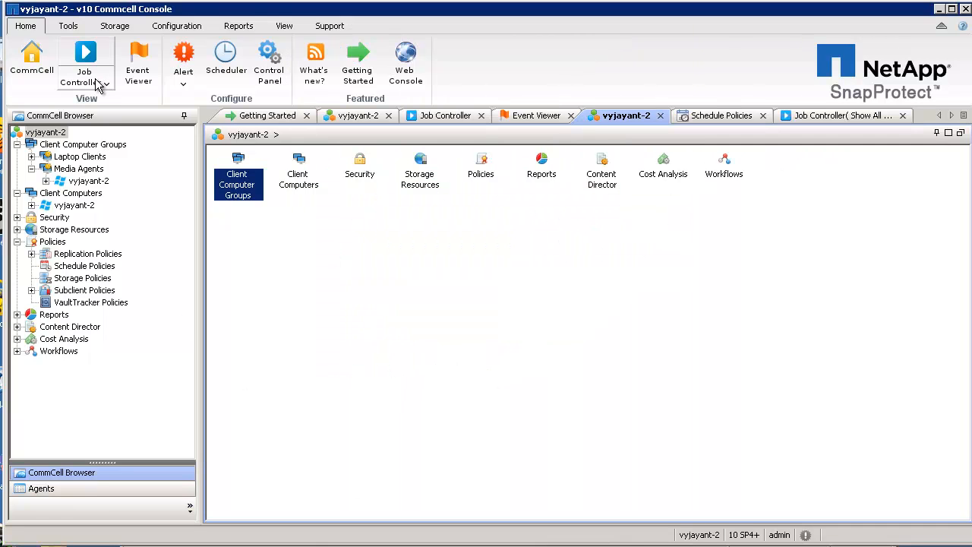
Step: Expand the Job Controller dropdown on the Home ribbon to reveal Show All Jobs
click(107, 82)
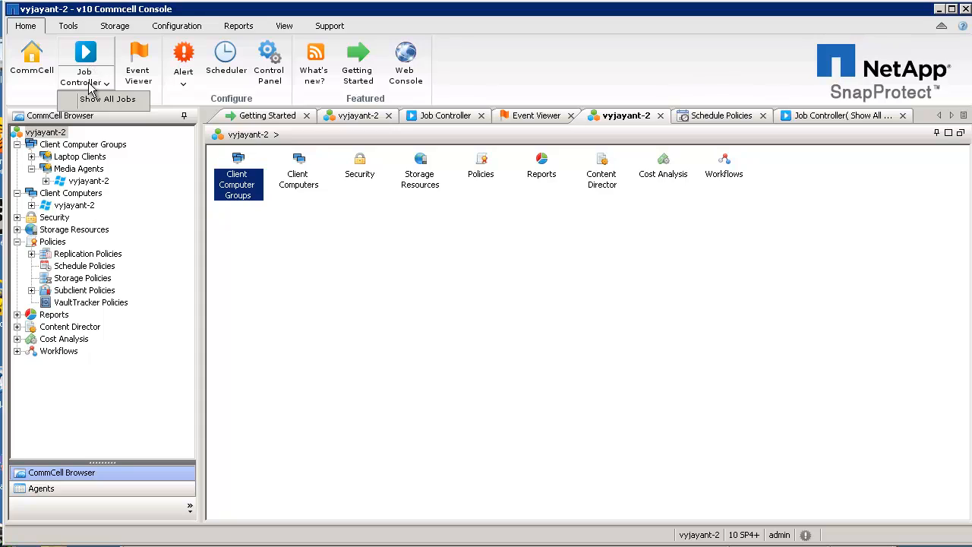
mouse_move(107, 98)
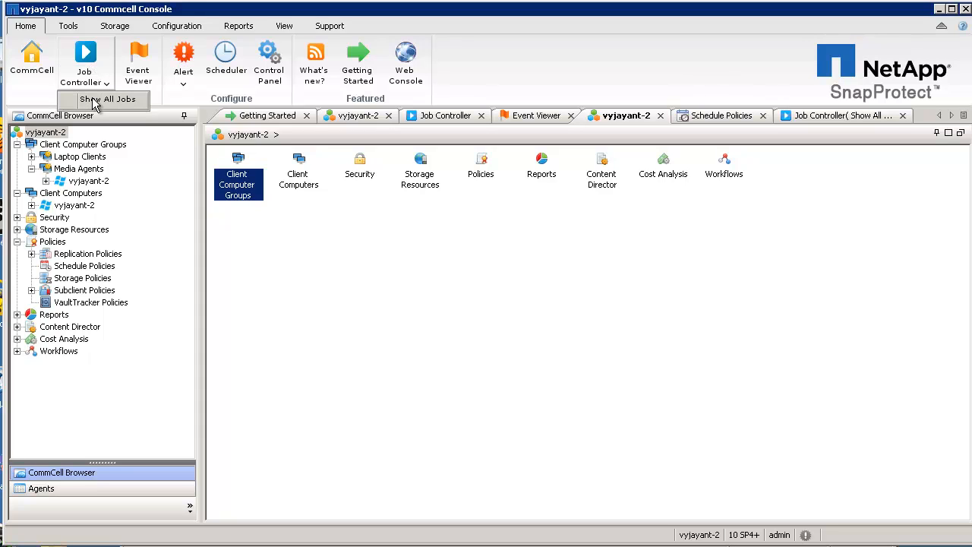